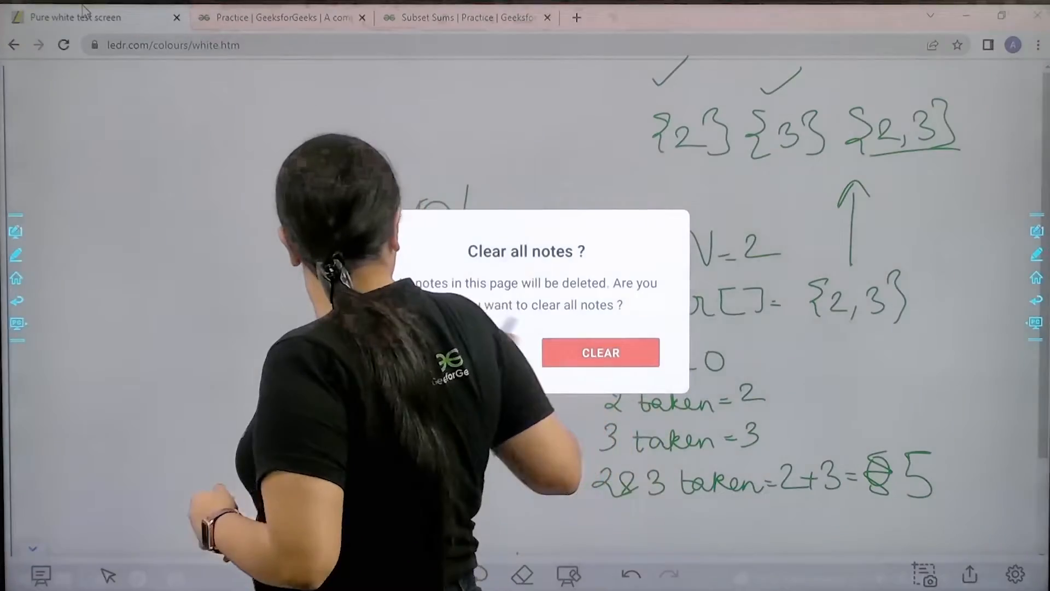
Confirm CLEAR in the 'Clear all notes?' dialog to blank the whiteboard.
left_click(600, 354)
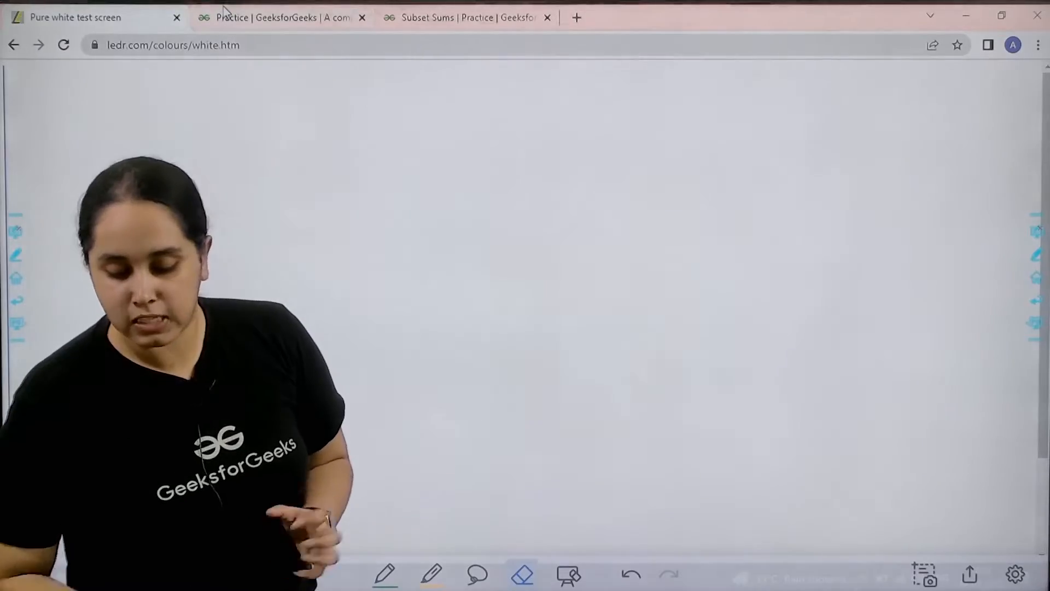
Return to the GeeksforGeeks problem list and confirm clearing the drawn annotations.
left_click(281, 16)
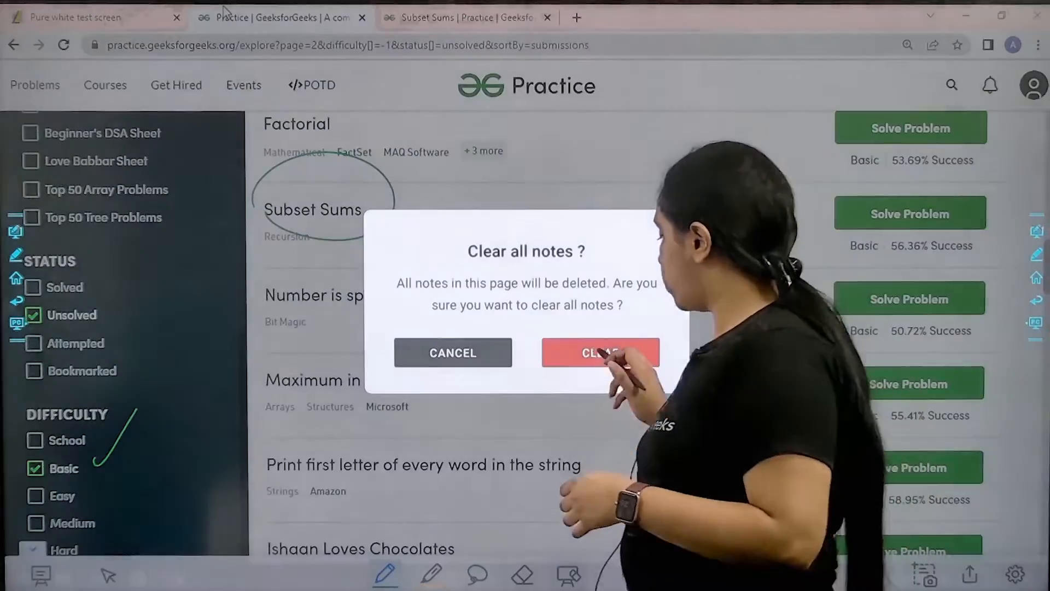
left_click(600, 352)
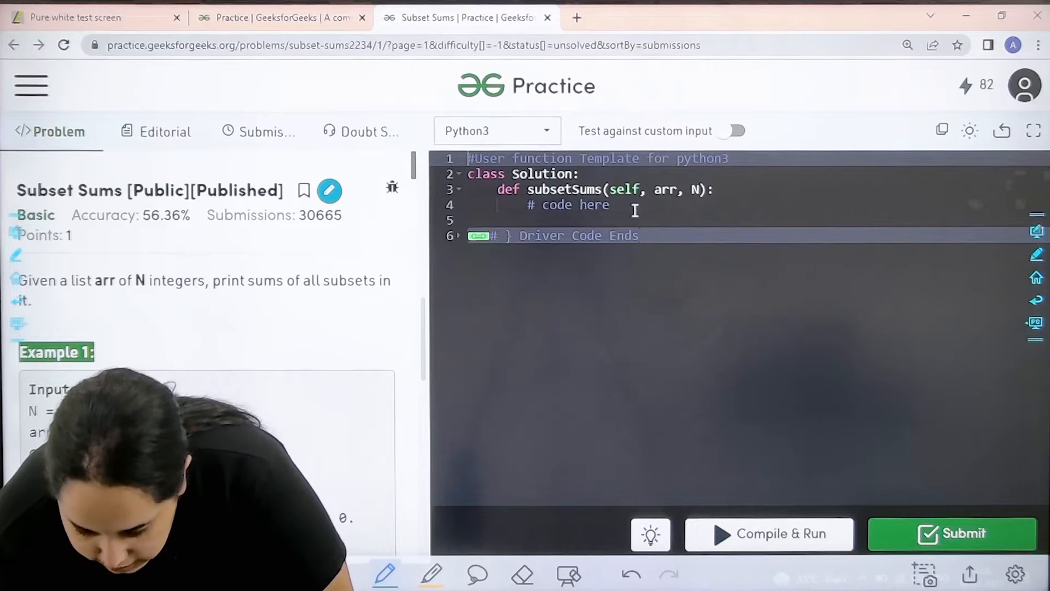
Write arr.sort() and sum=[0,] at the top of subsetSums.
key("enter")
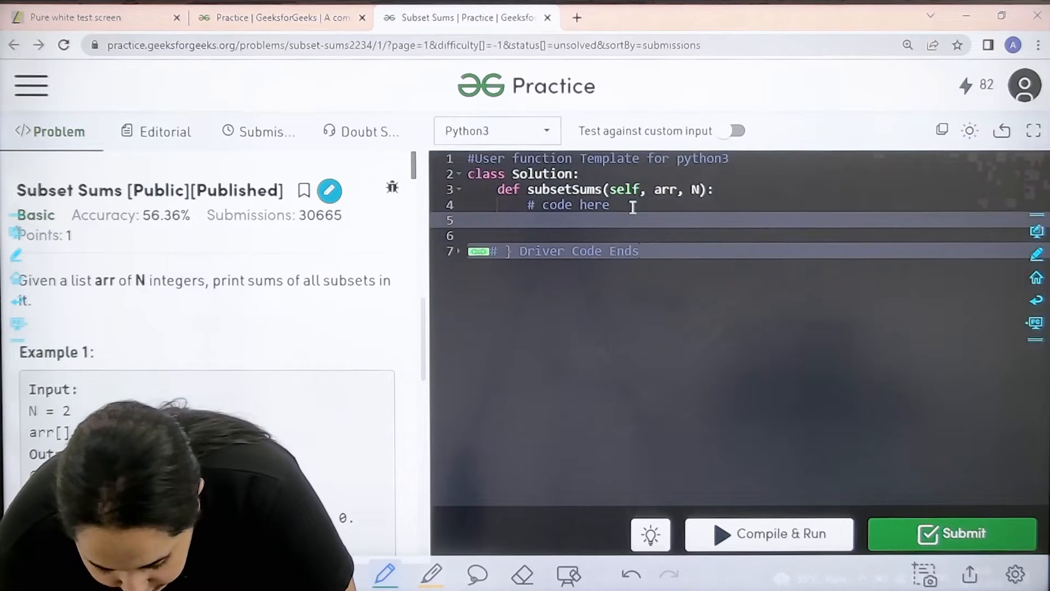
type("arr.sort")
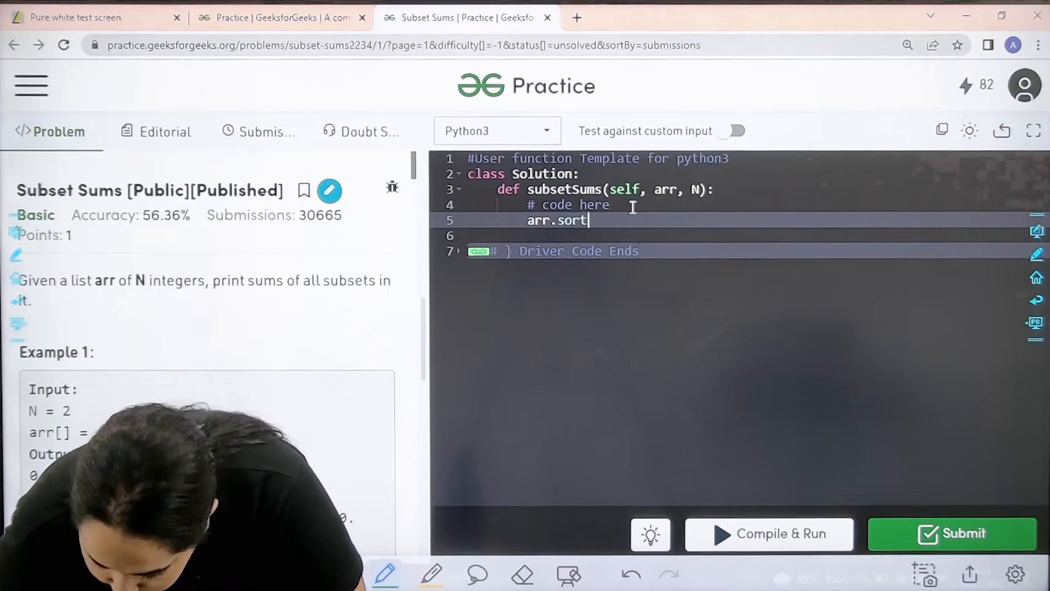
type("()")
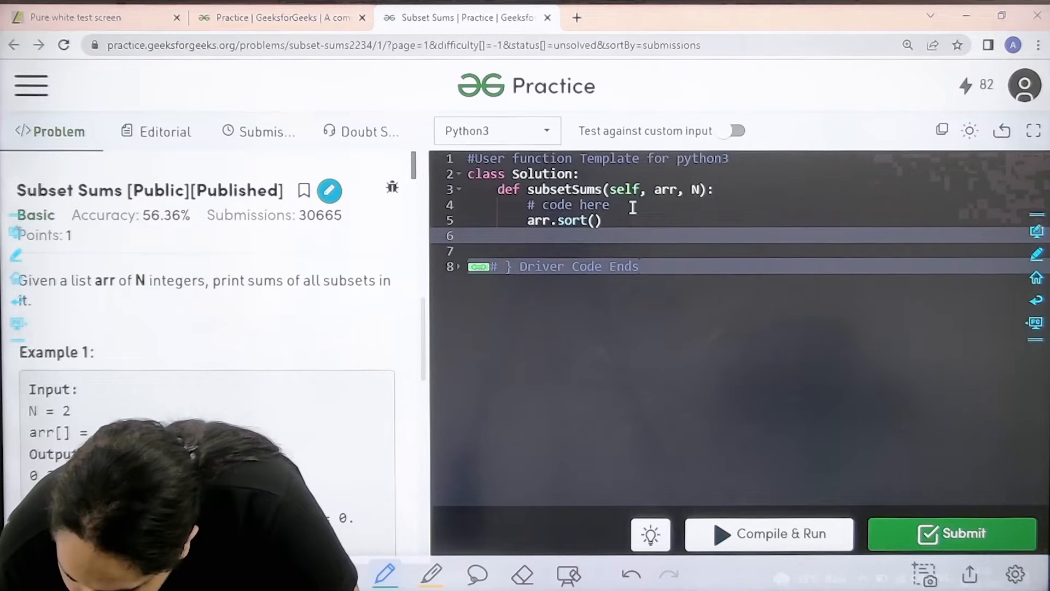
type("sum")
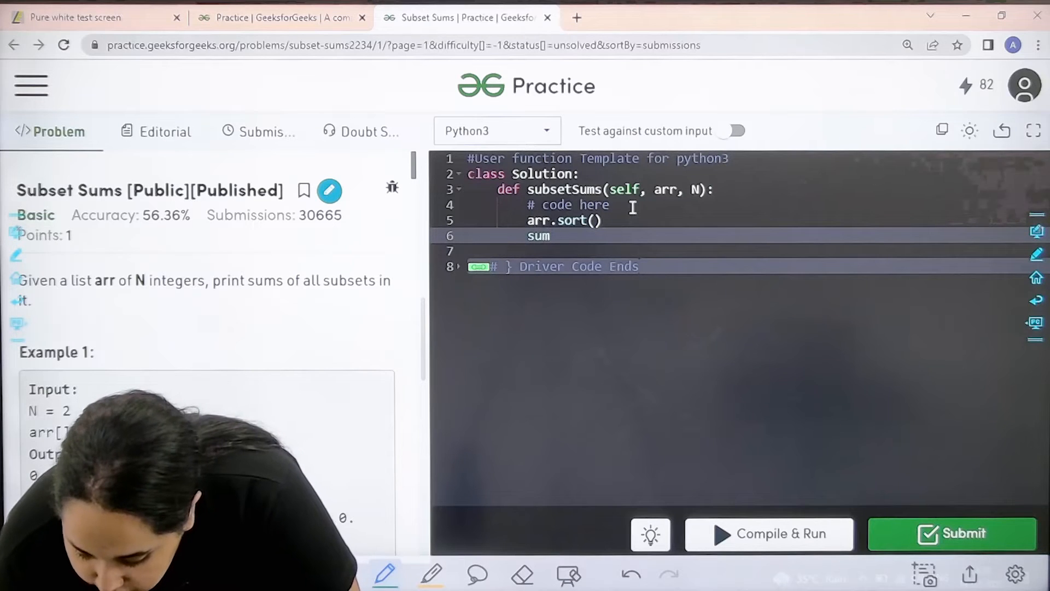
type("=[]")
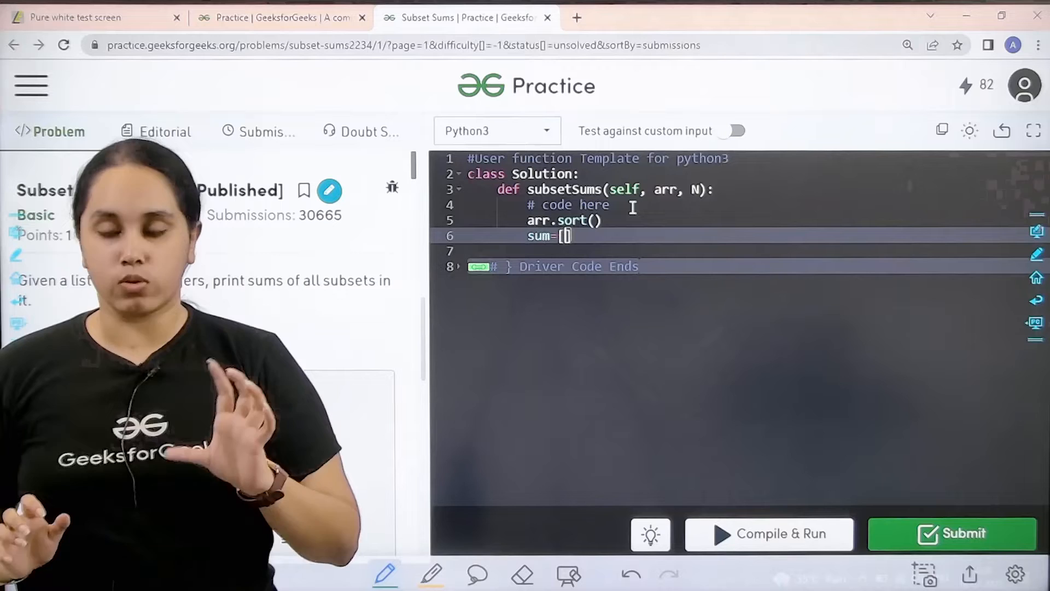
type("0,")
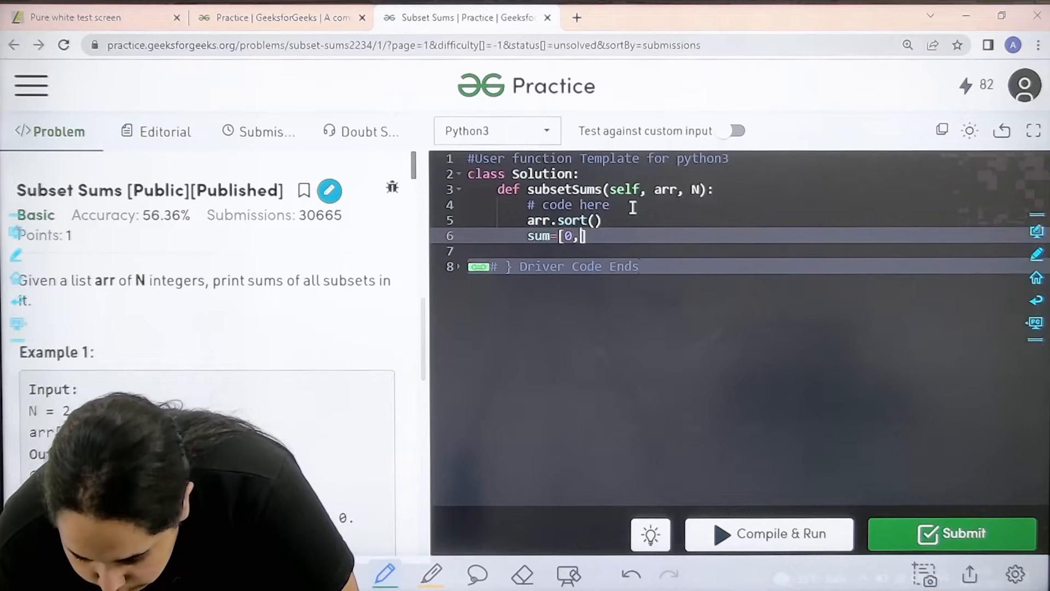
Begin the outer loop 'for i in range(N):' on a new line.
key("enter")
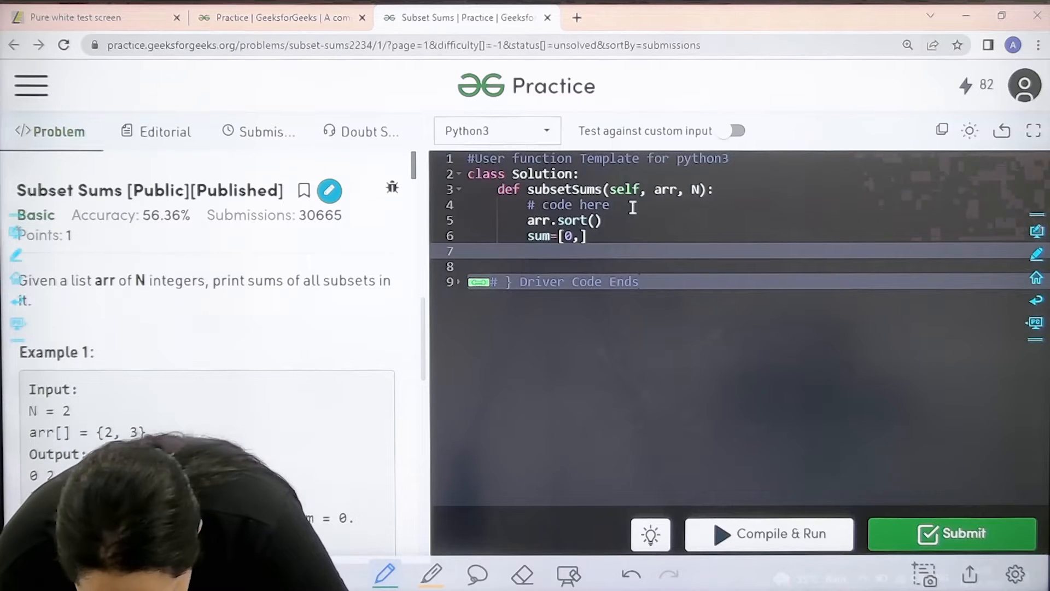
type("for i in range")
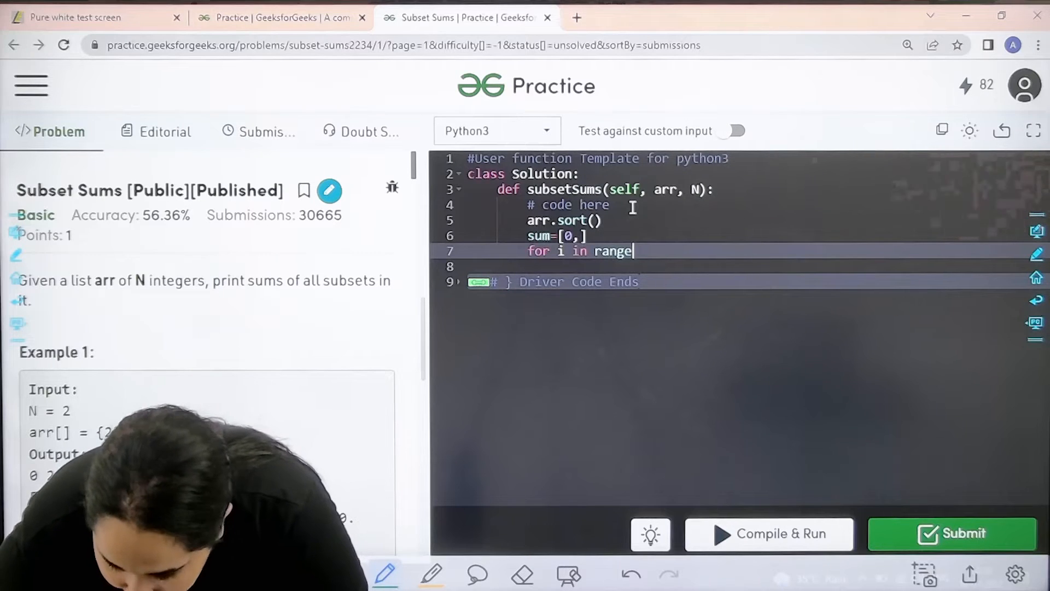
type("()")
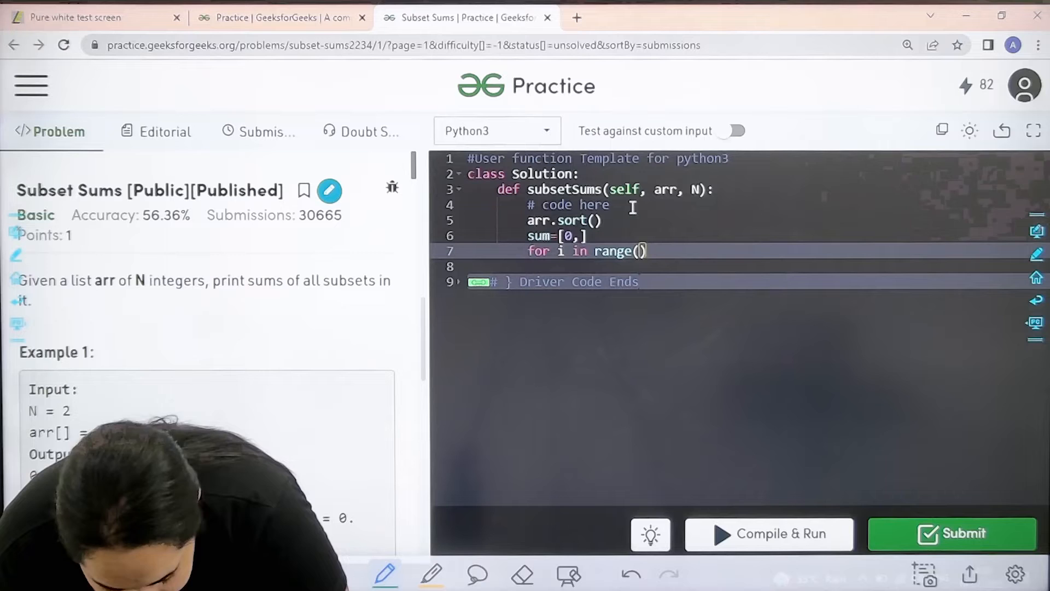
type("N):")
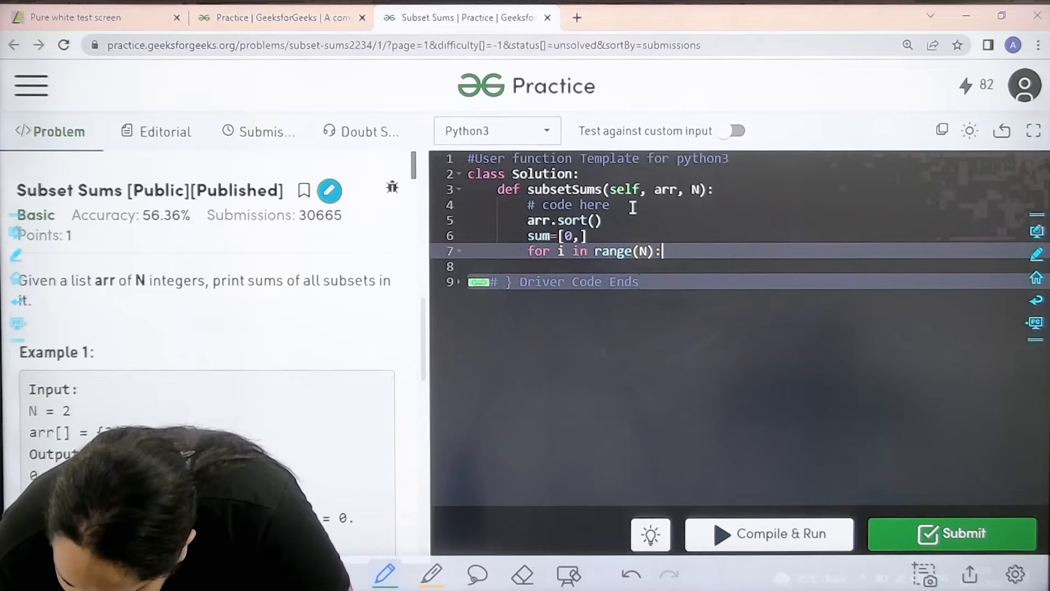
Inside the loop write x=len(sum) and sum.append(arr[i]), ending on a new indented line.
type("x=1")
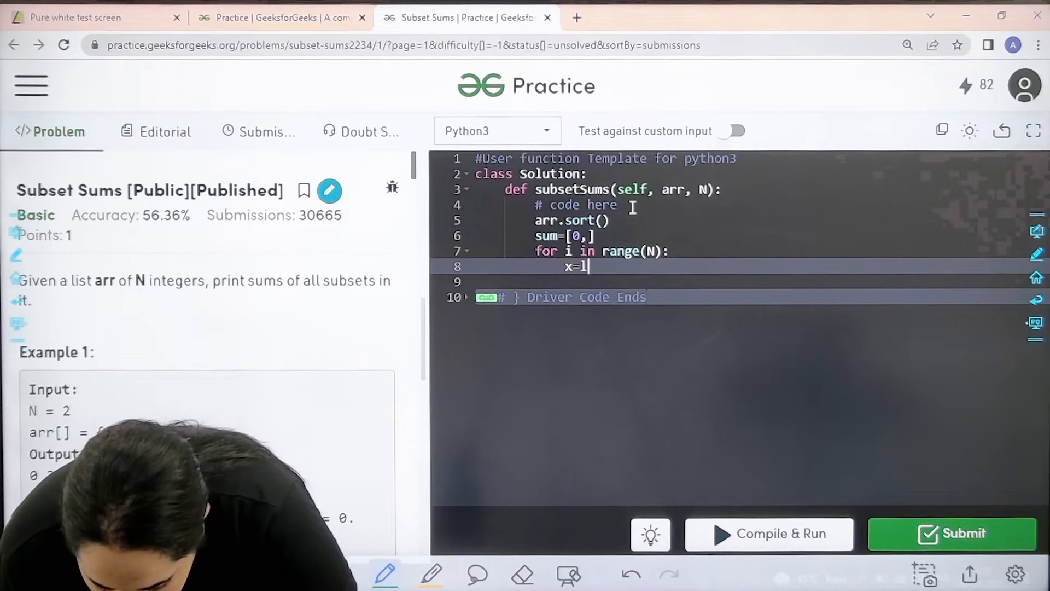
type("en()")
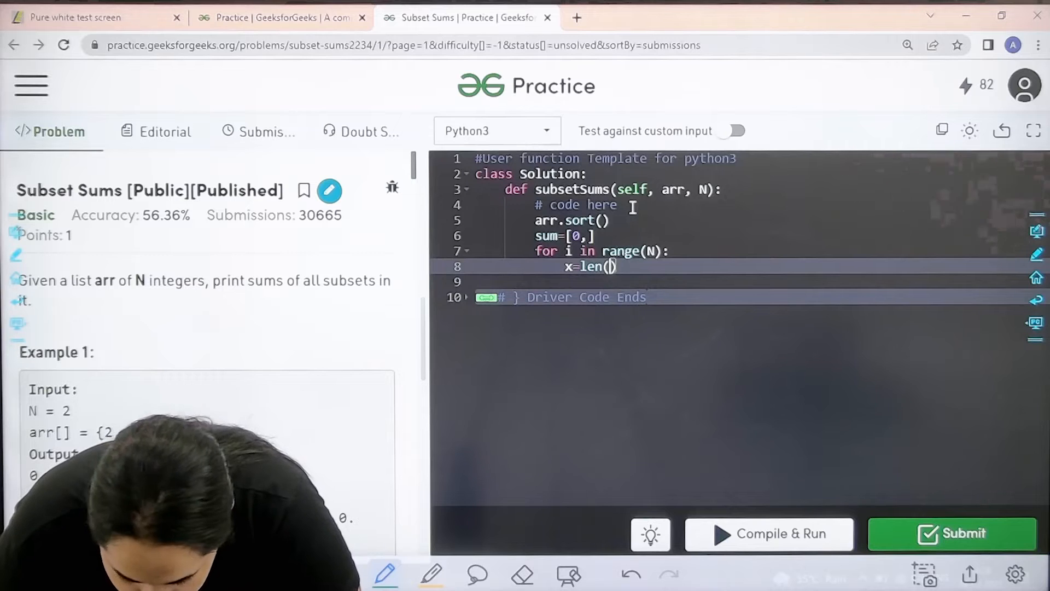
type("sum")
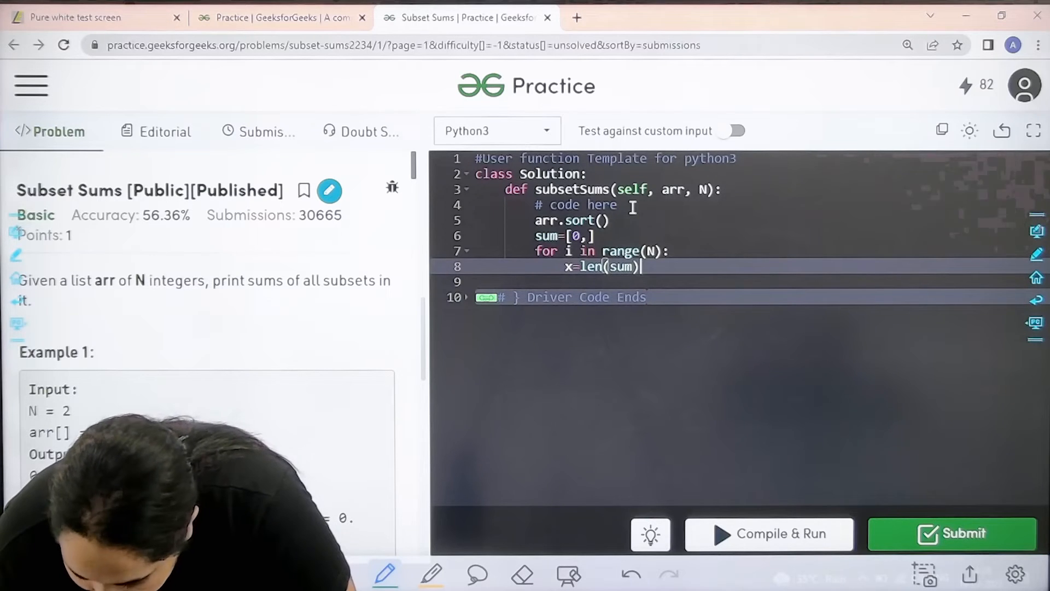
type("s")
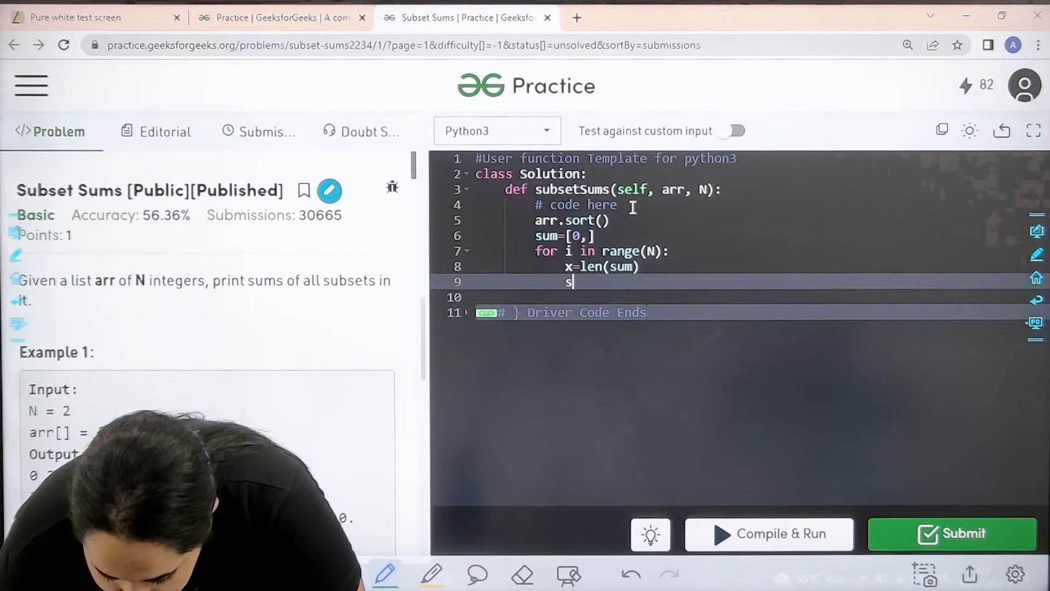
type("ump.a")
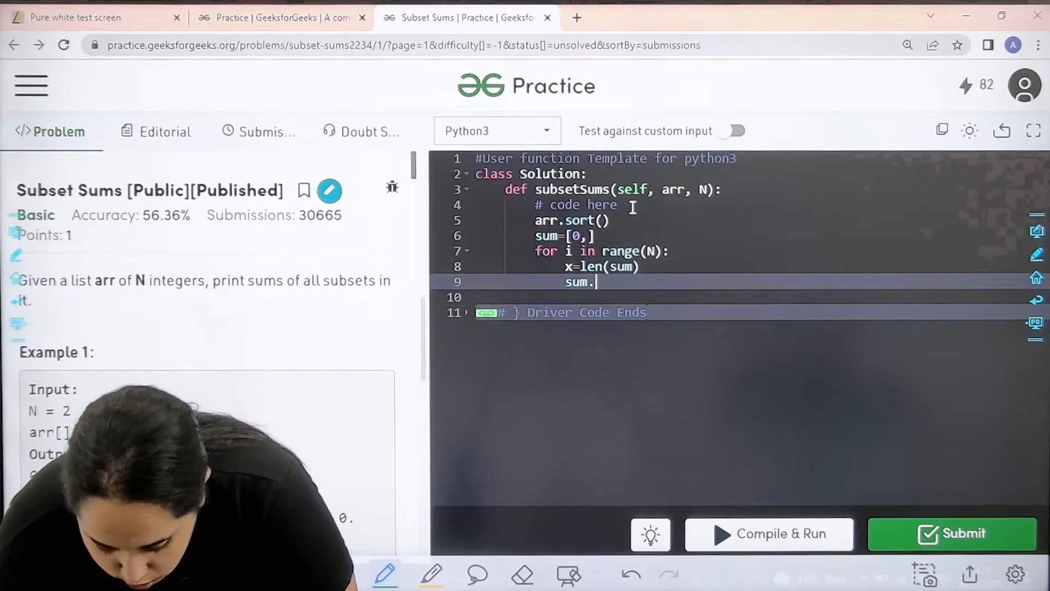
type("append")
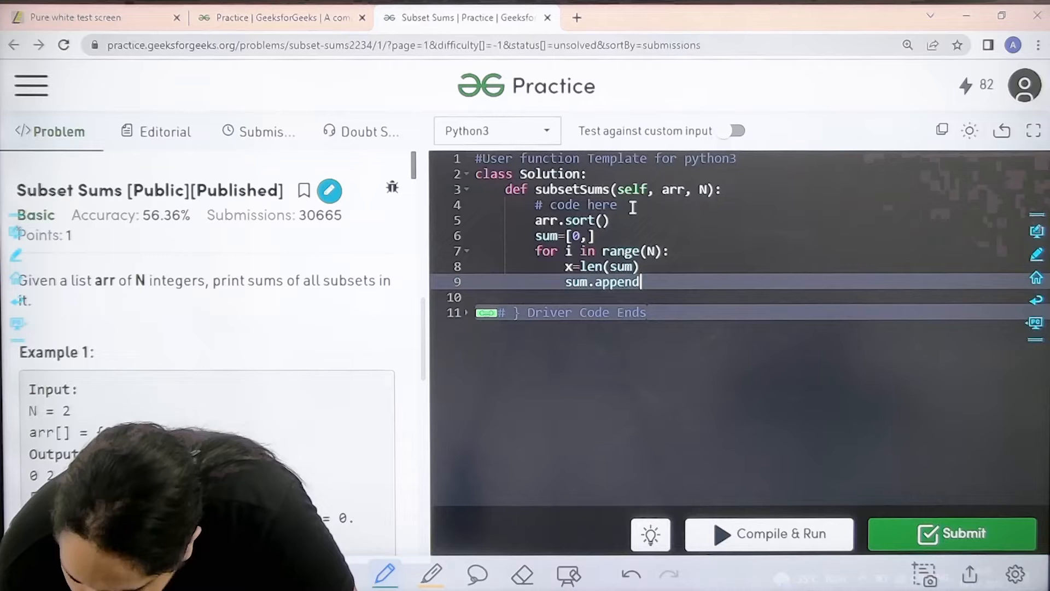
type("(a)")
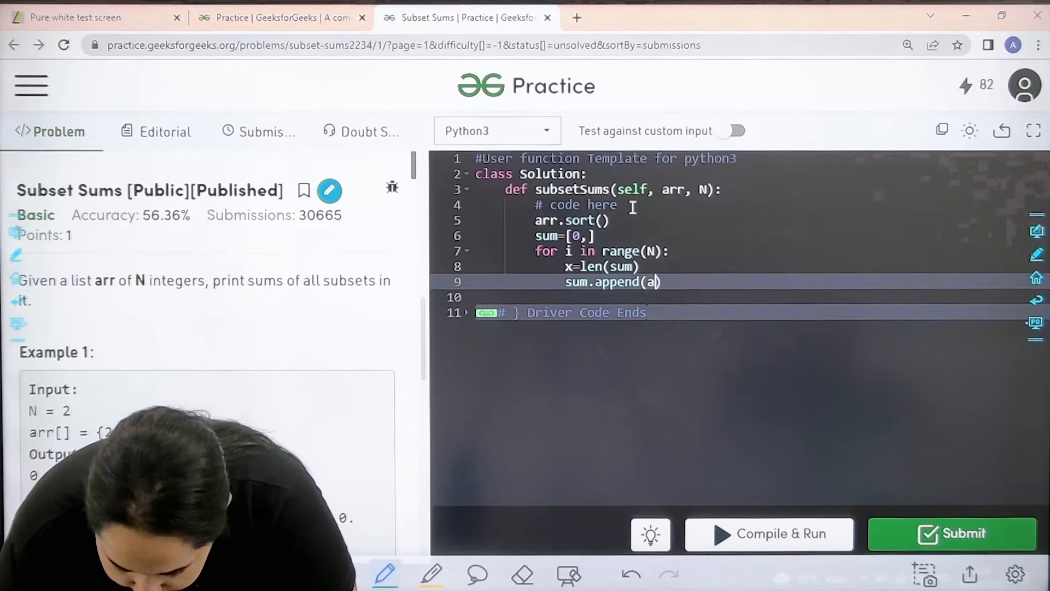
type("rr[i])")
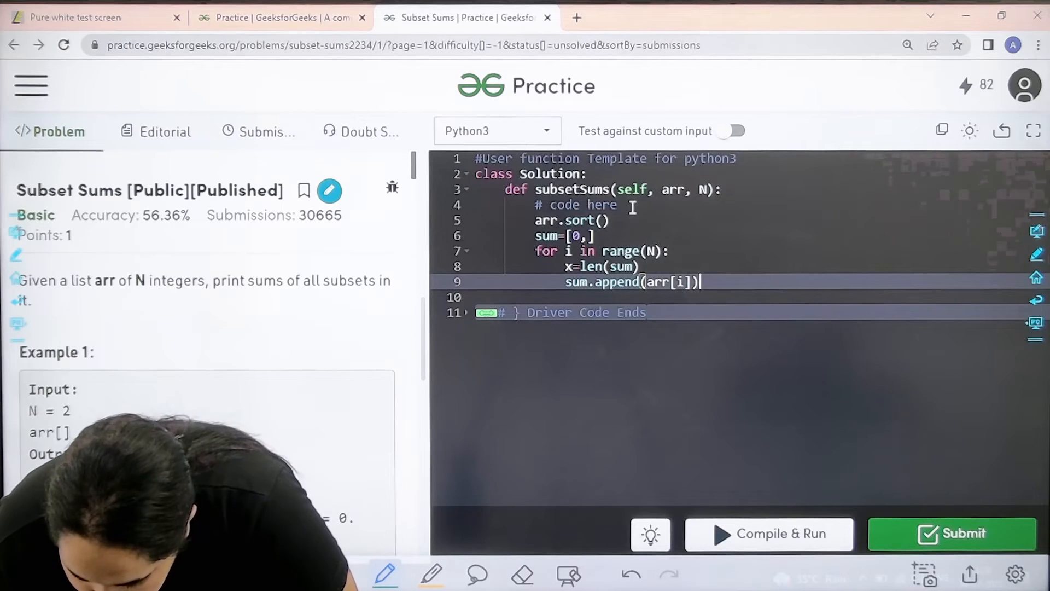
key("Enter")
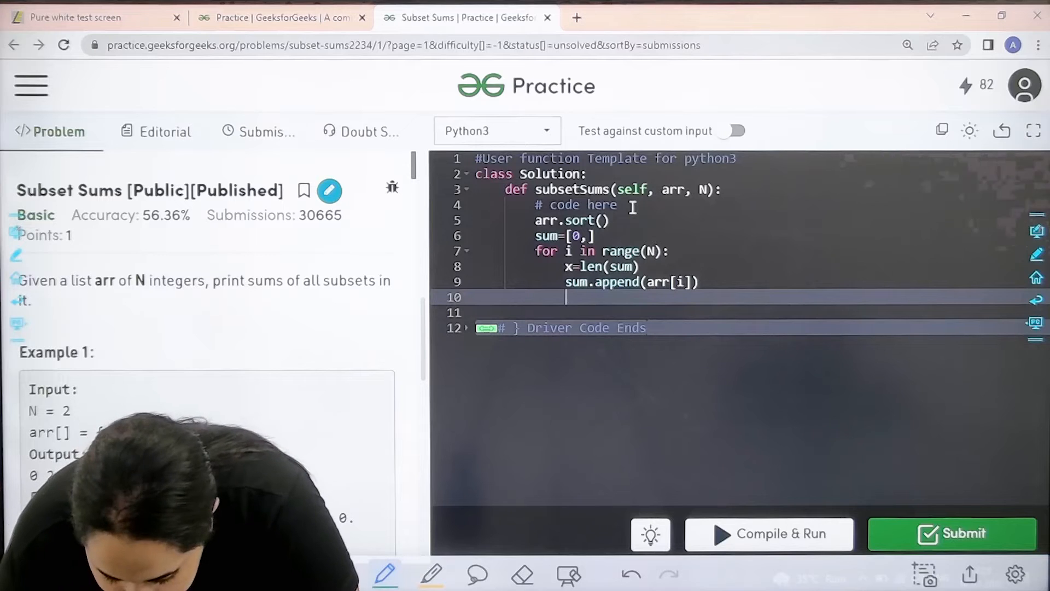
Add inner loop 'for y in range(1,x):' appending arr[i]+sum[y] to sum.
type("for y in r")
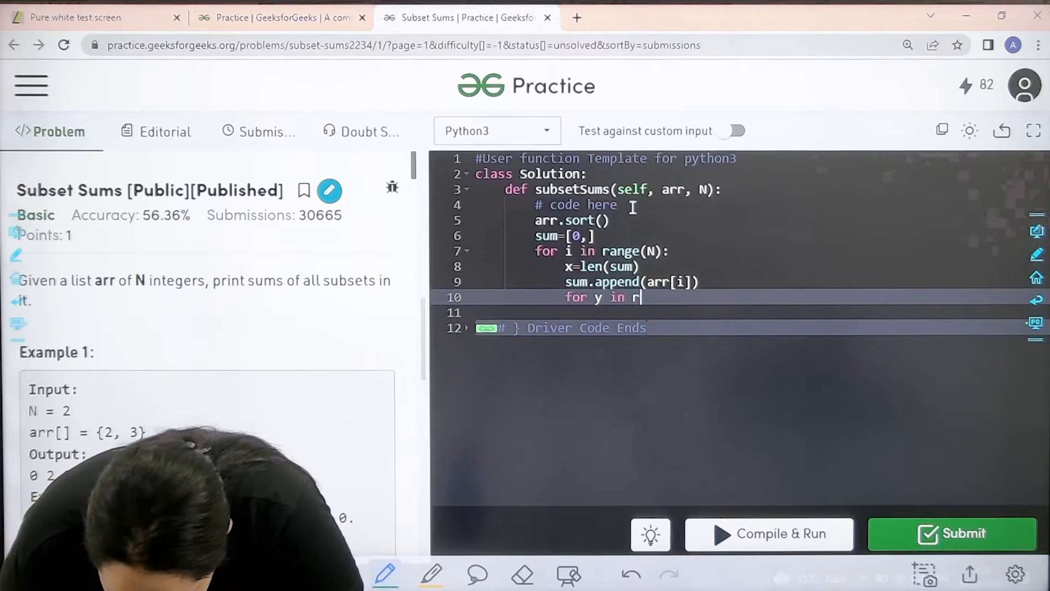
type("ange()")
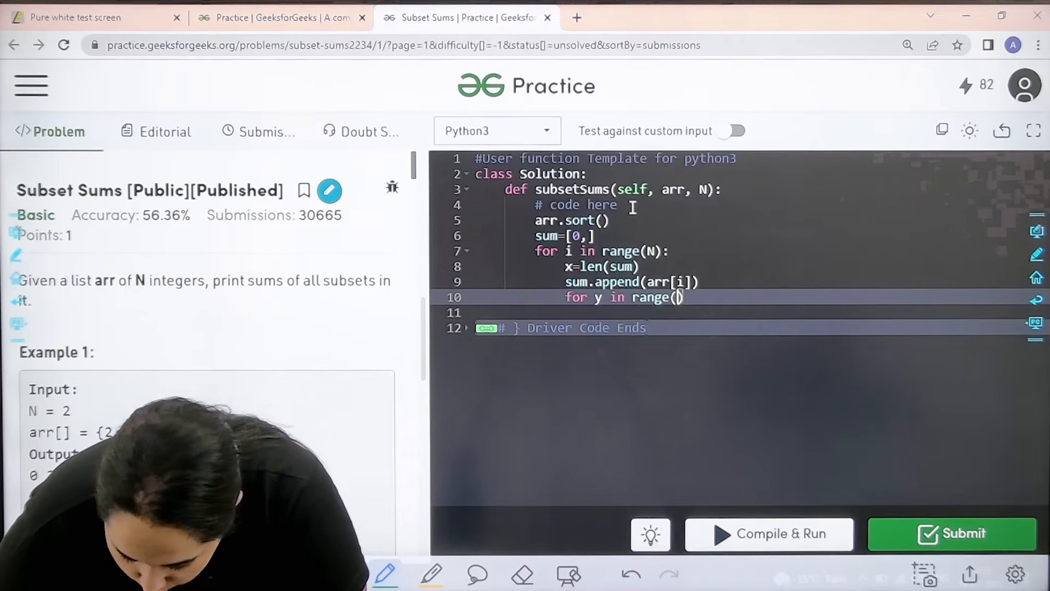
type("1,x")
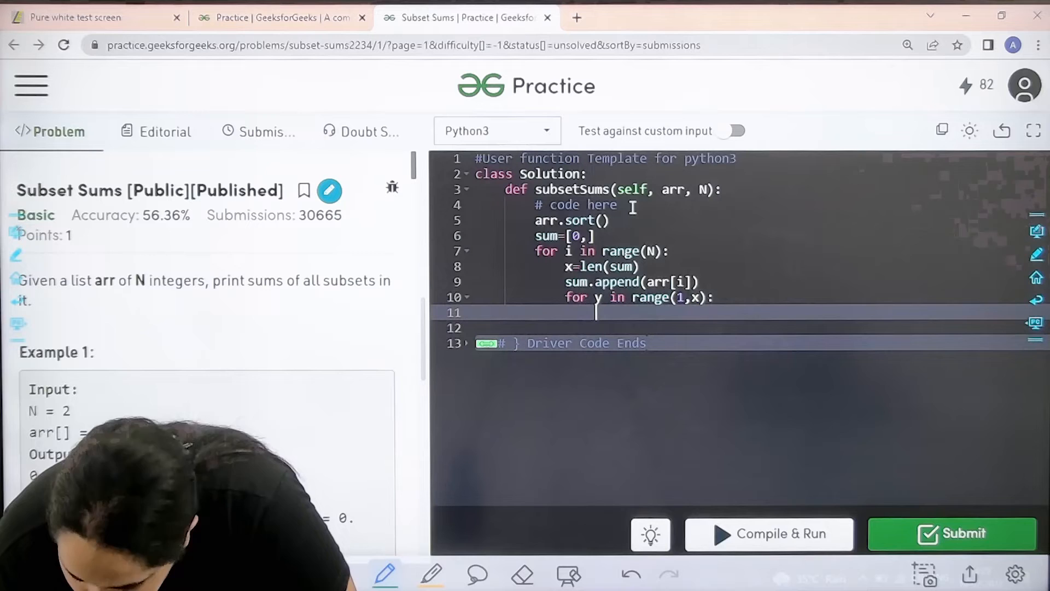
type("sum")
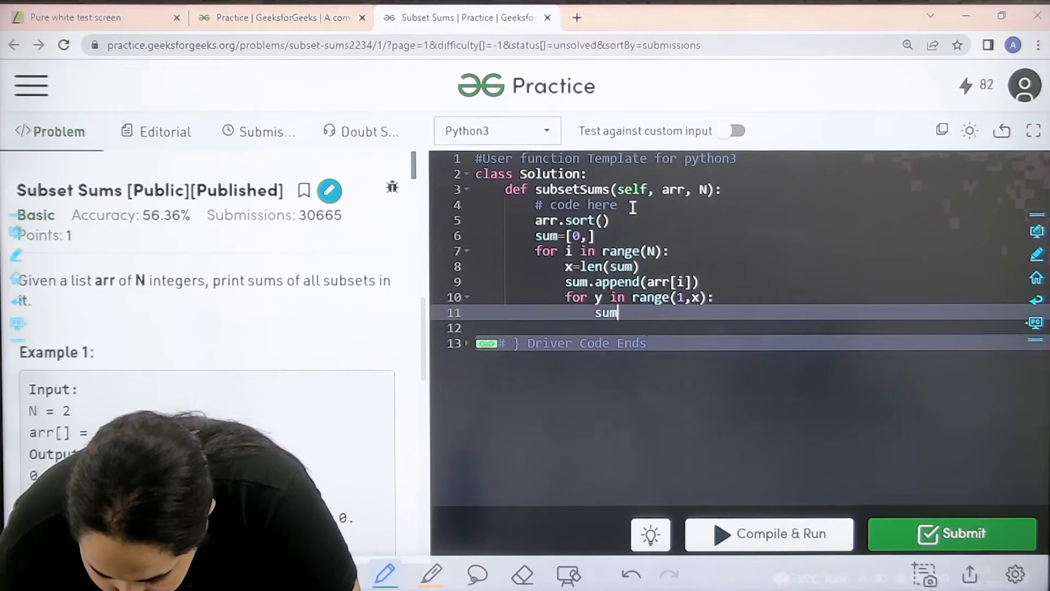
type(".append")
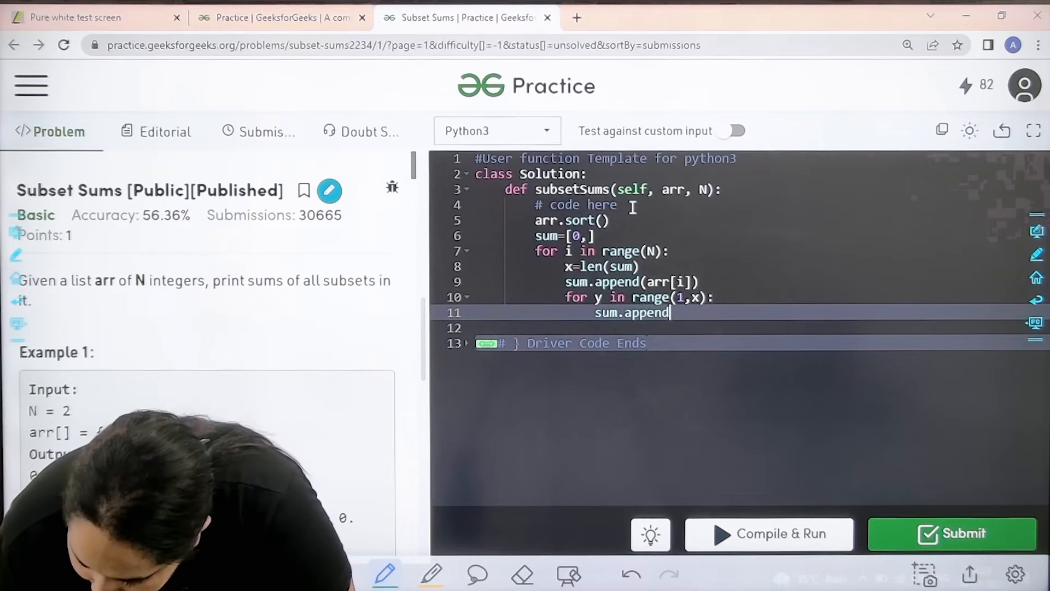
type("(arr)")
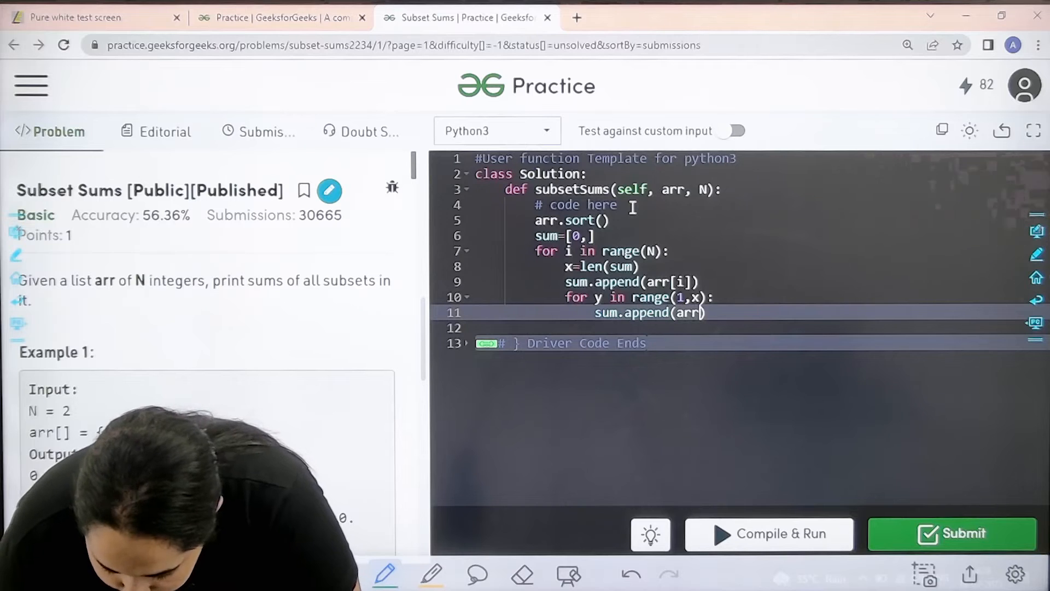
type("[i]")
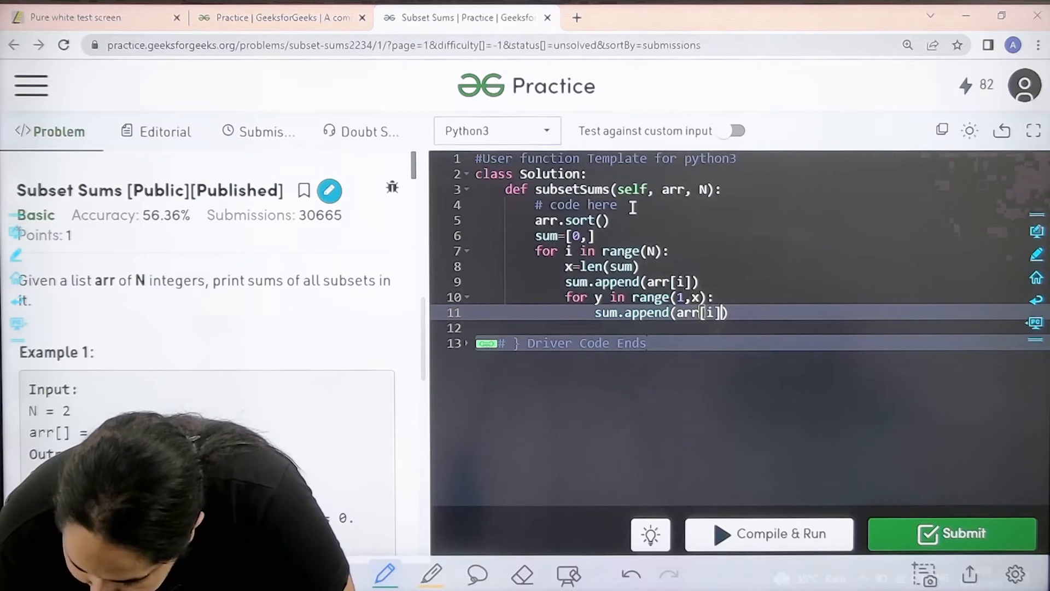
type("+sum[y")
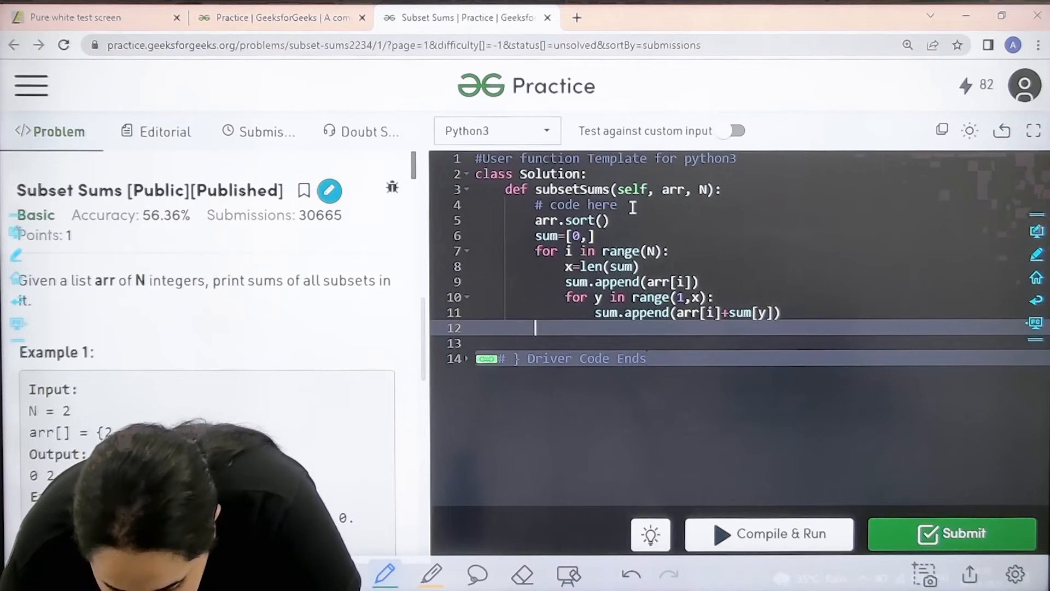
Finish subsetSums with 'return sum' at function level.
type("return s")
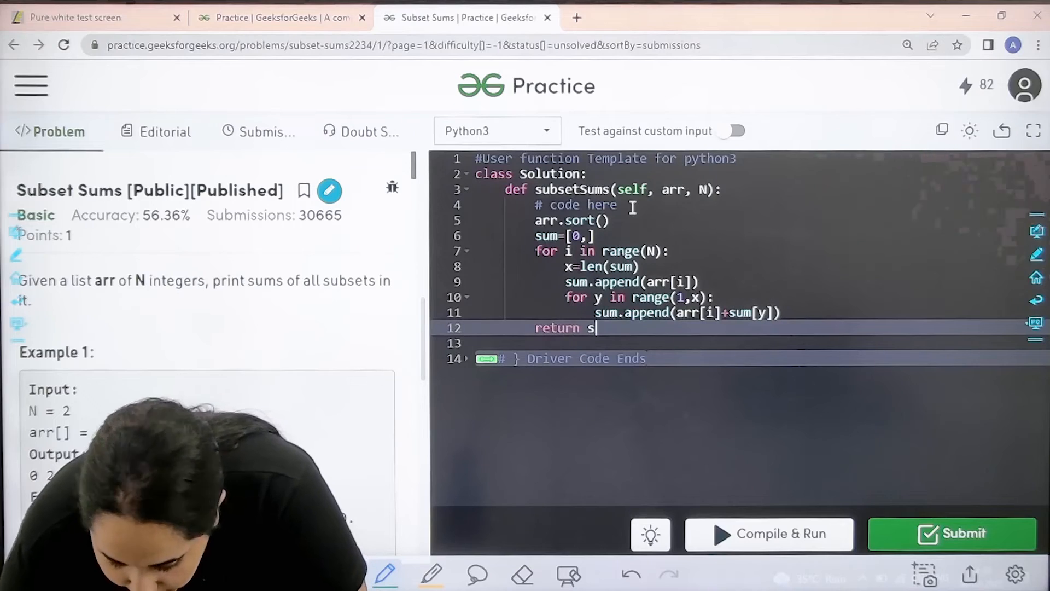
type("um")
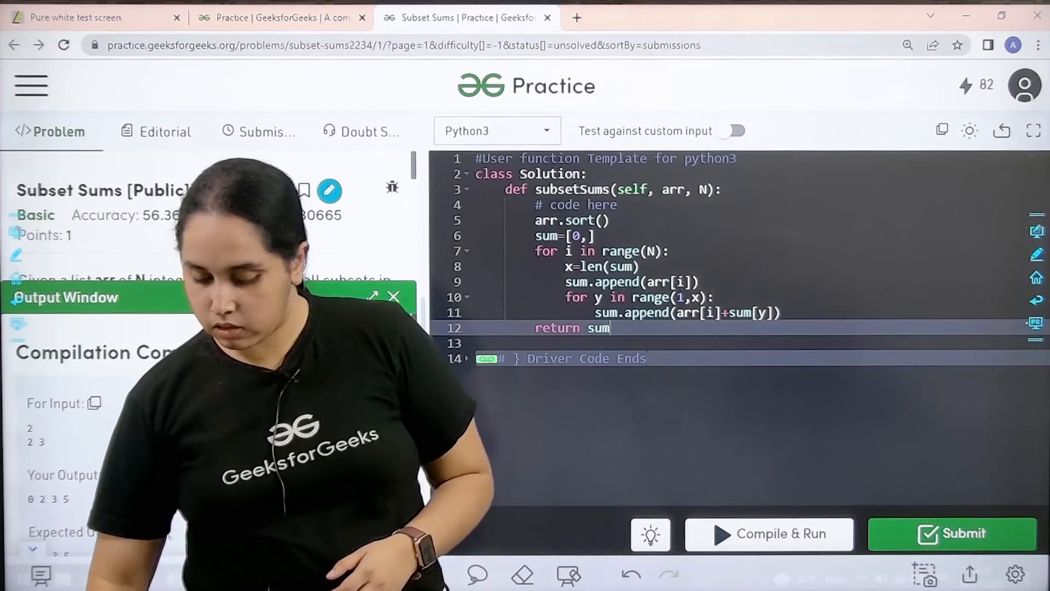
Compile & Run to get output 0 2 3 5, then Submit the solution.
left_click(768, 534)
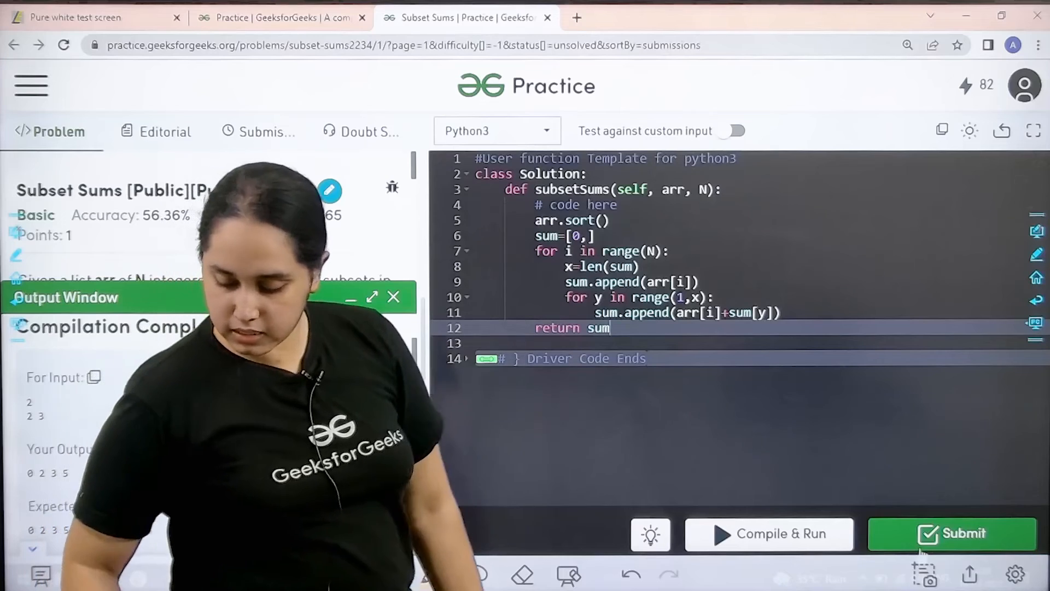
left_click(950, 533)
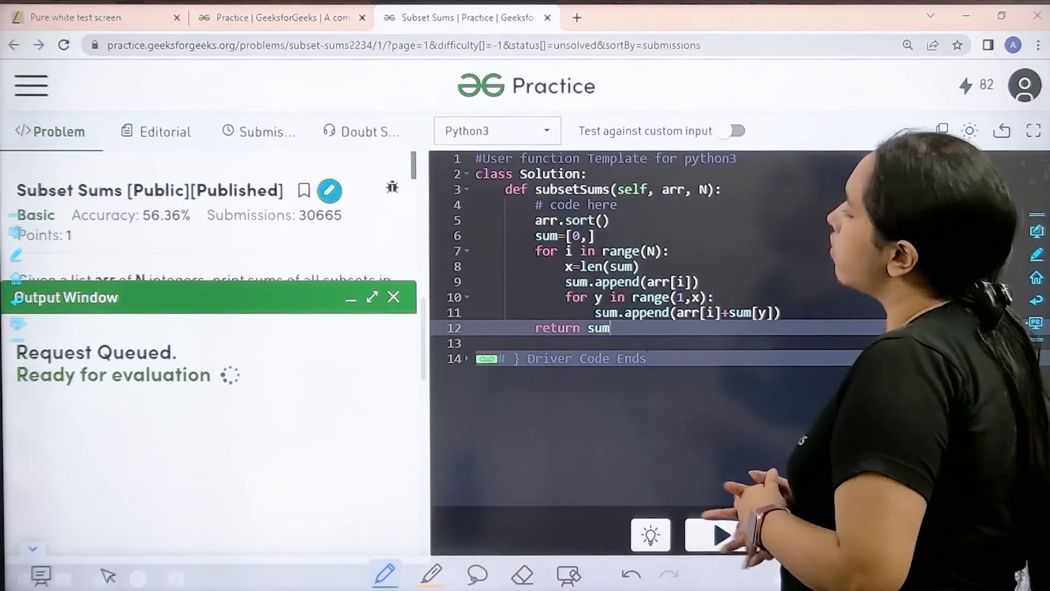